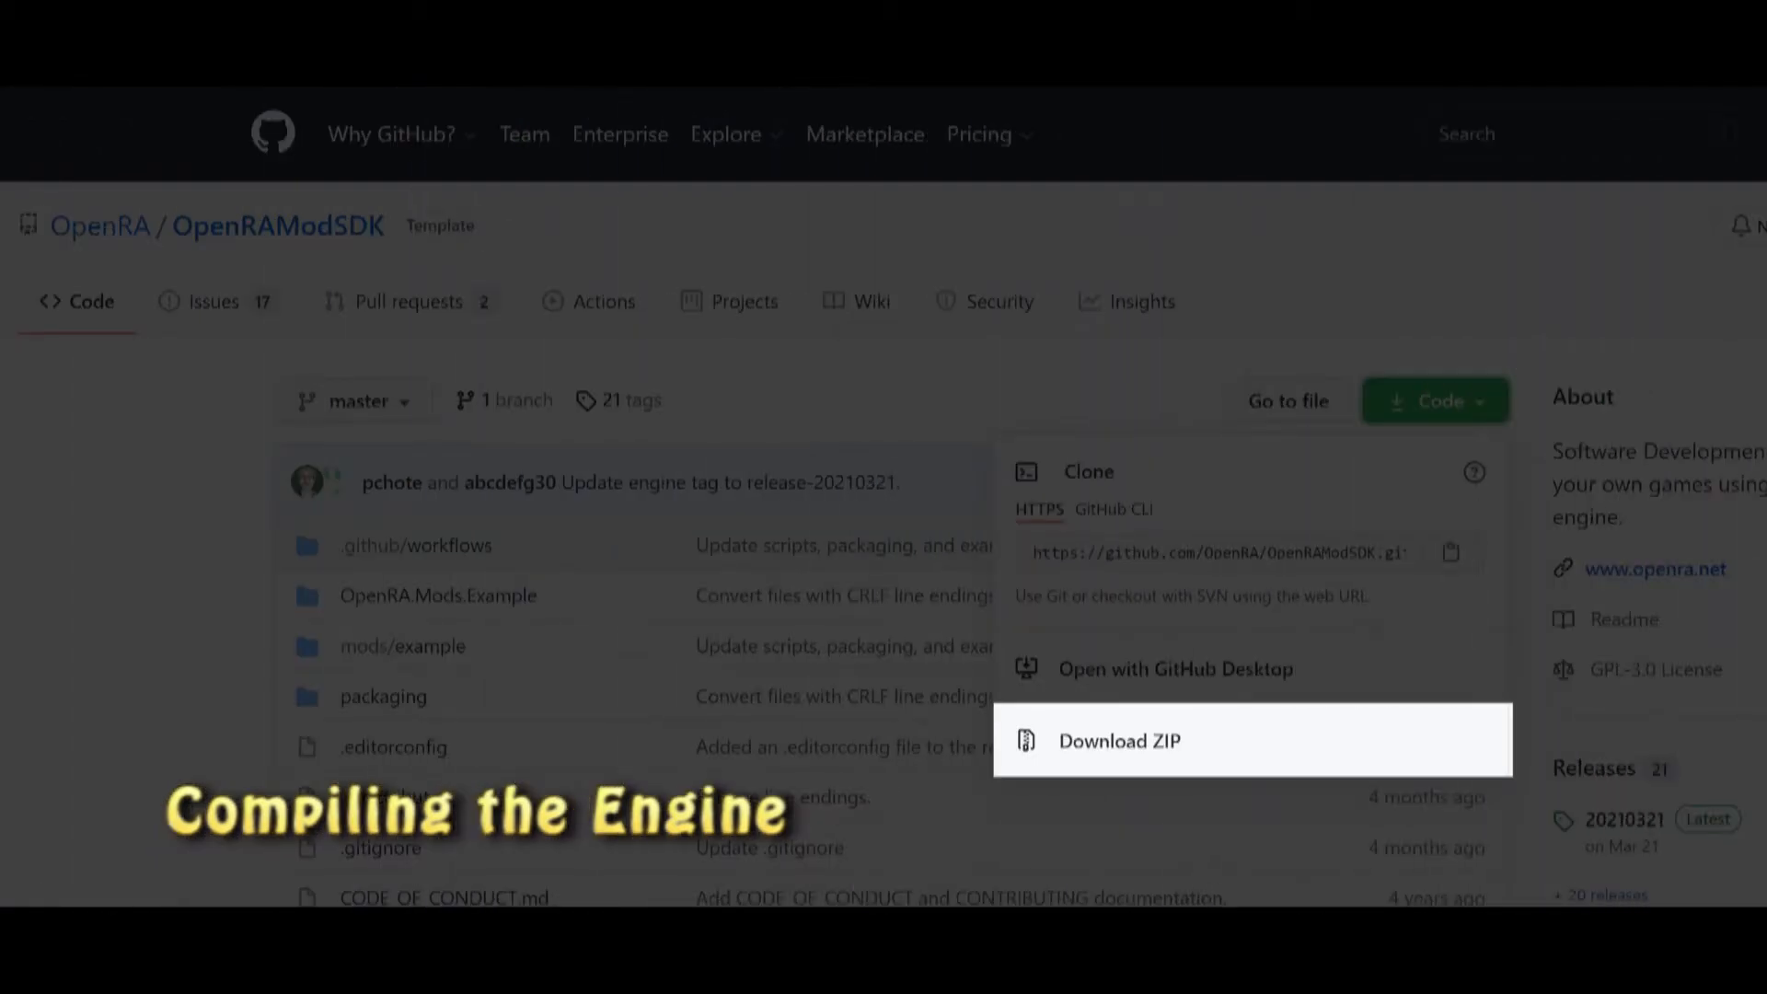
- Download the OpenRAModSDK repository from GitHub as a ZIP archive
click(872, 300)
text(al)
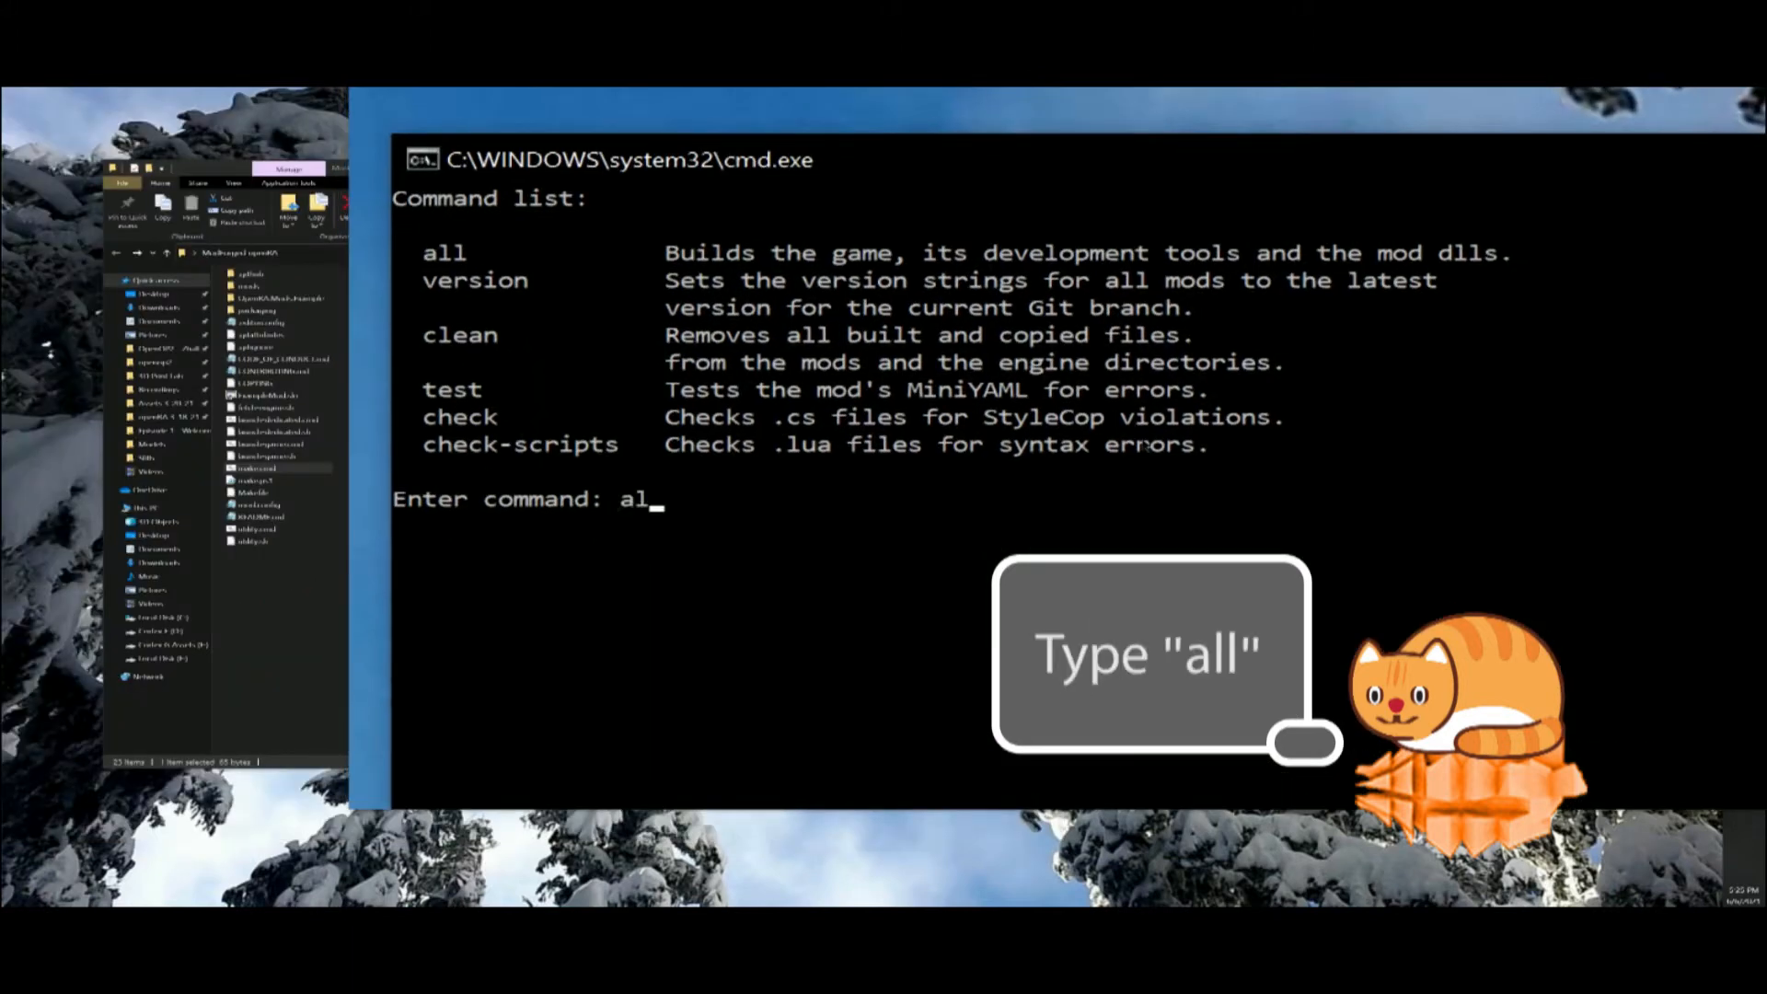
- Run the make.cmd 'all' command to compile the game, tools and mod dlls
key(Enter)
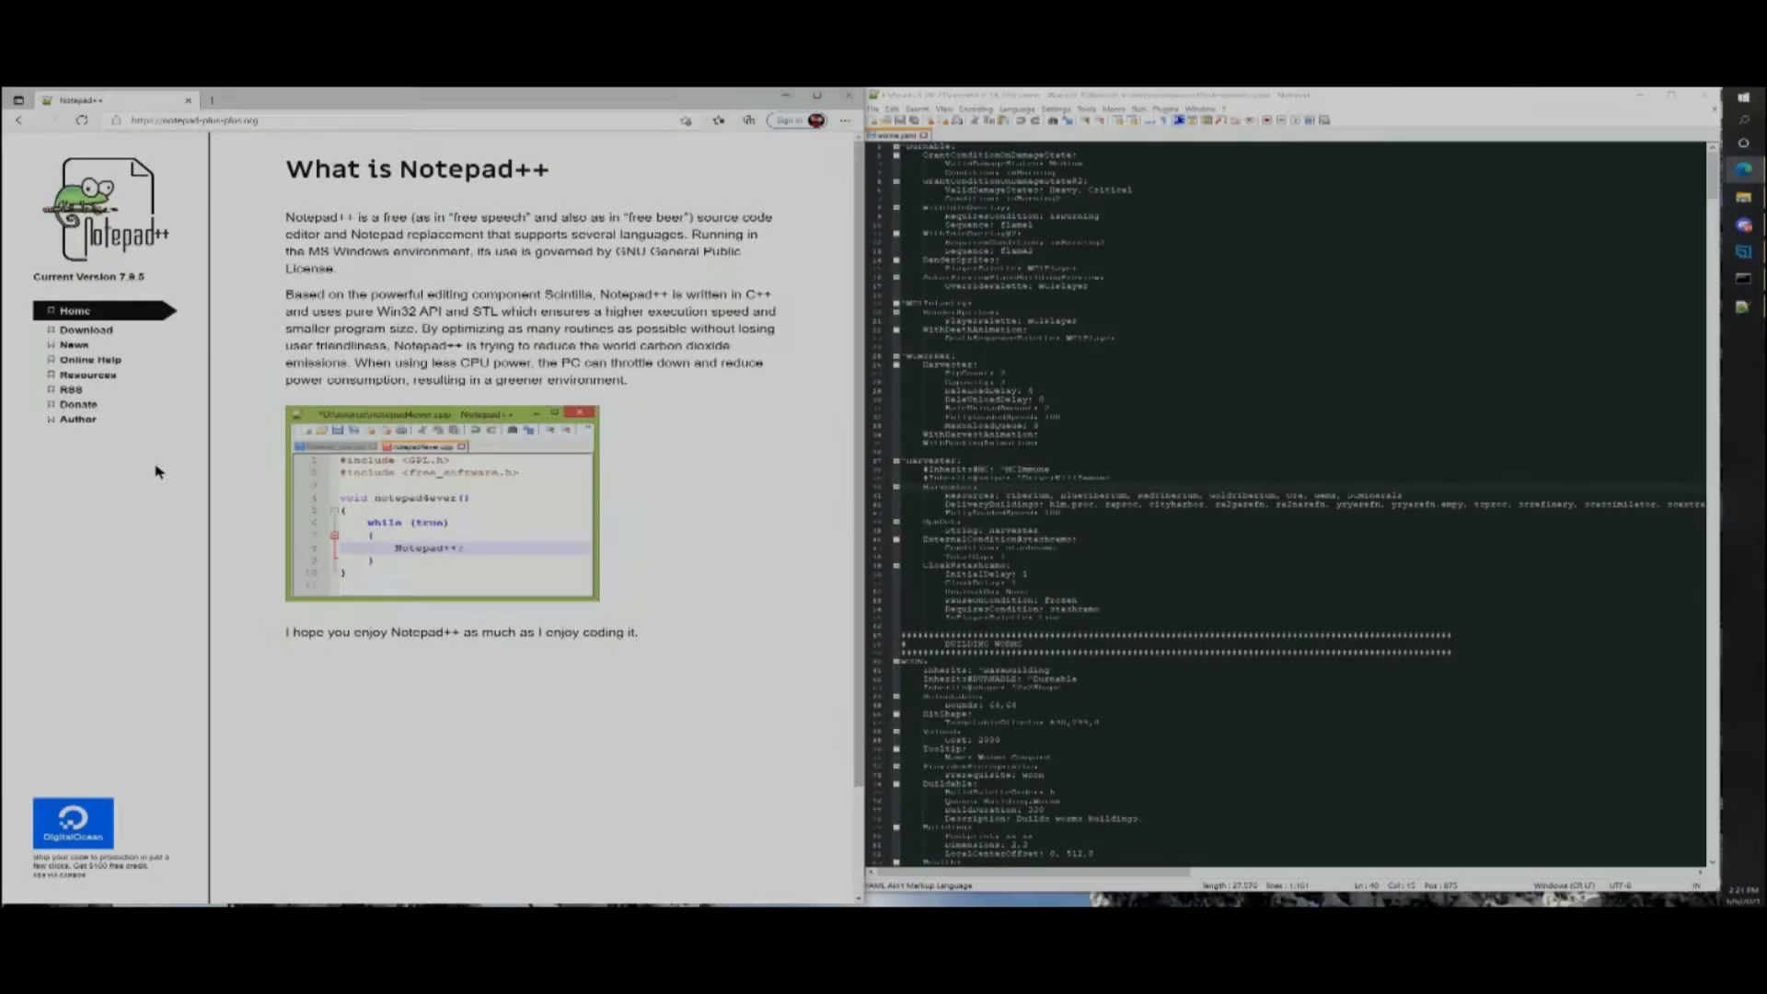
- Go to the Notepad++ website's Download page and scroll through the release list
click(85, 330)
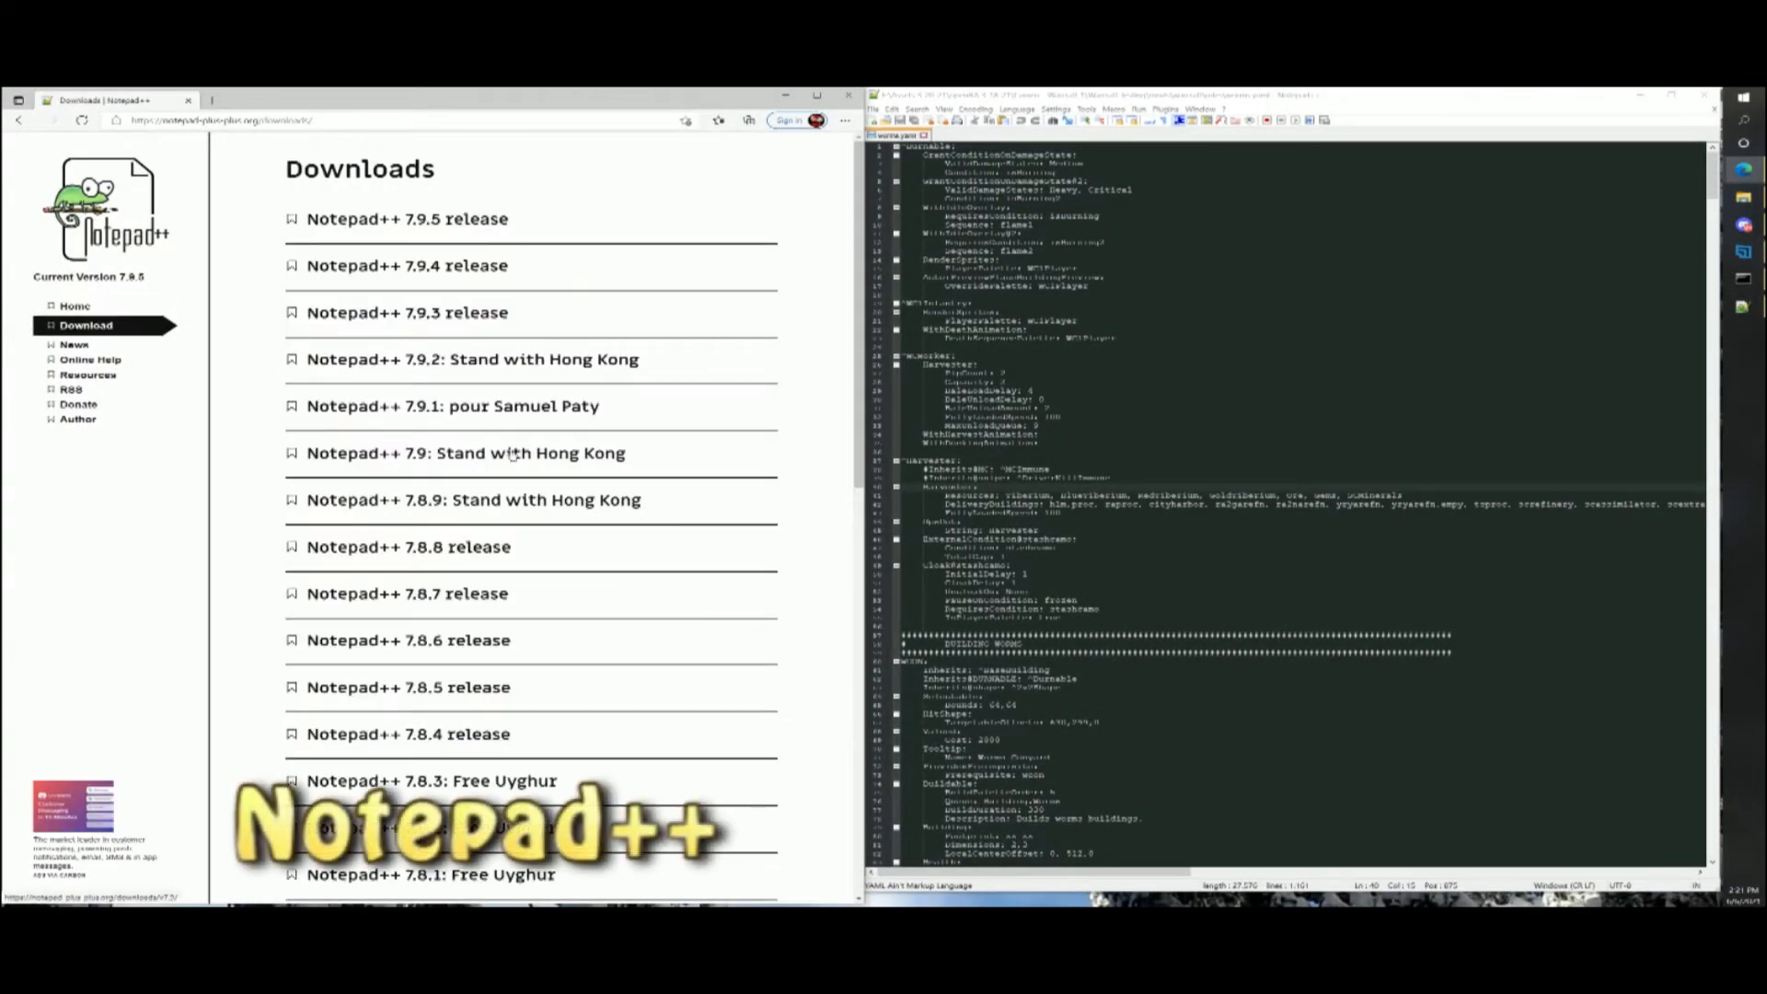
scroll(down, 3)
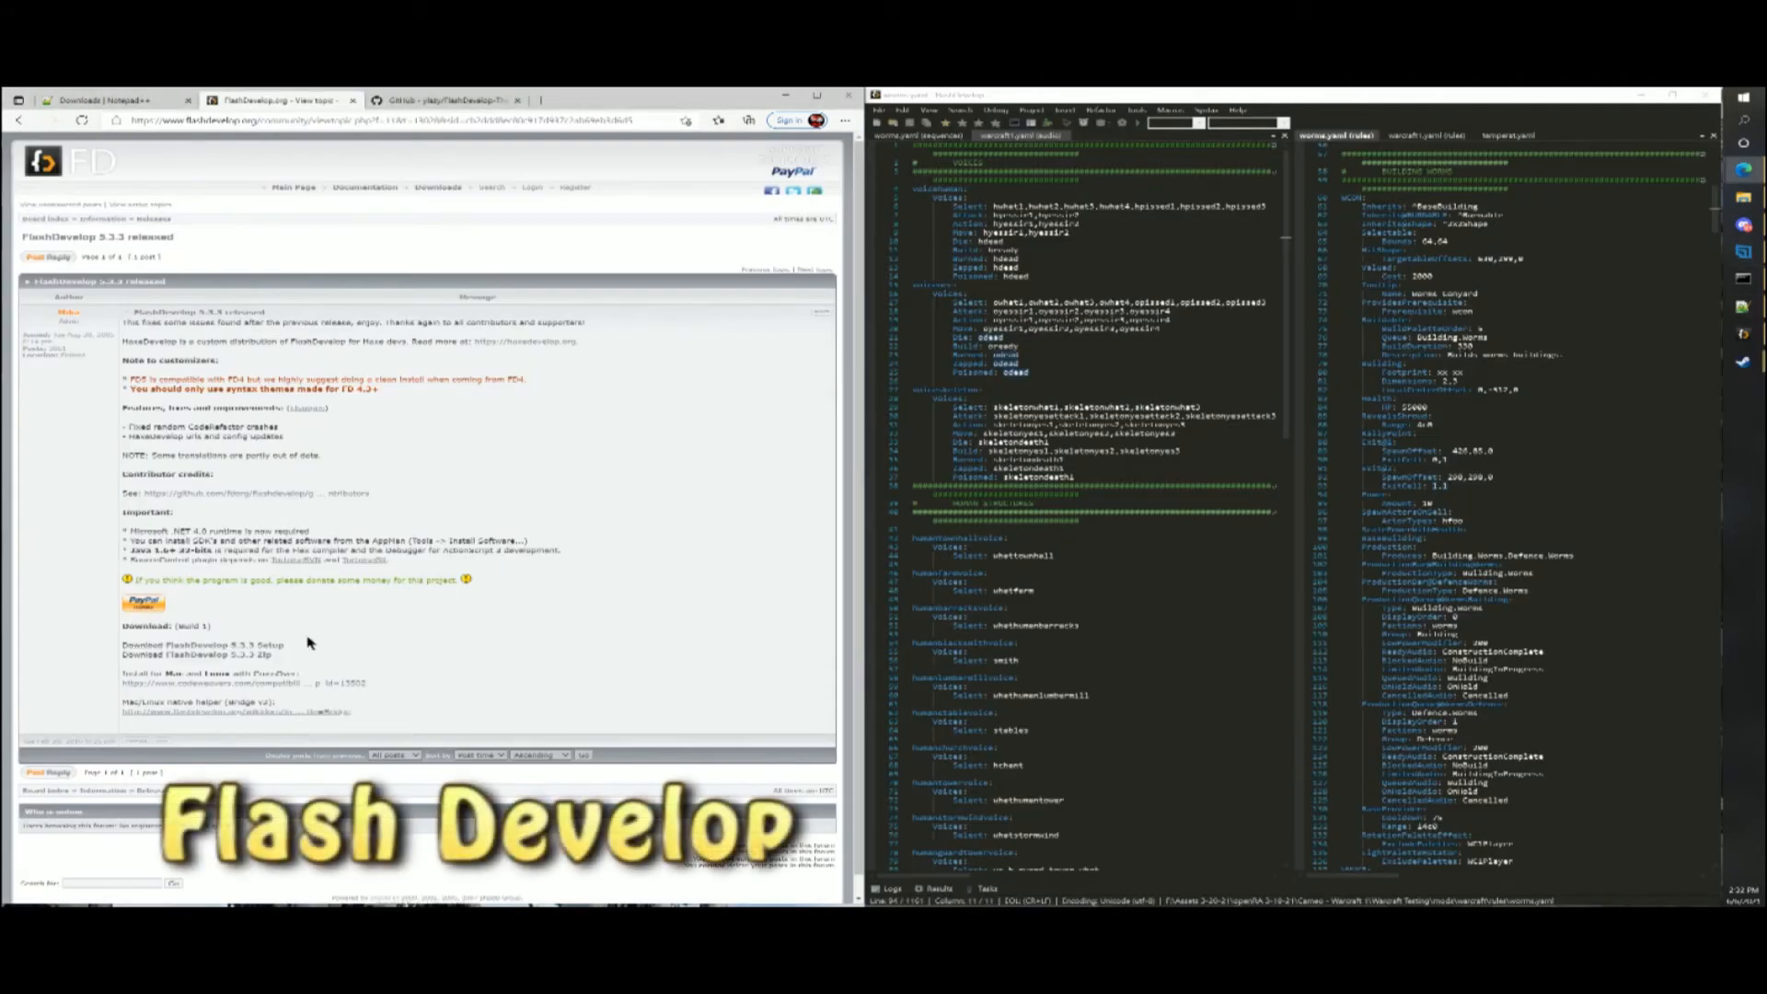
- Download the FlashDevelop 5.3.3 installer and the YDark theme repository as a ZIP
click(212, 645)
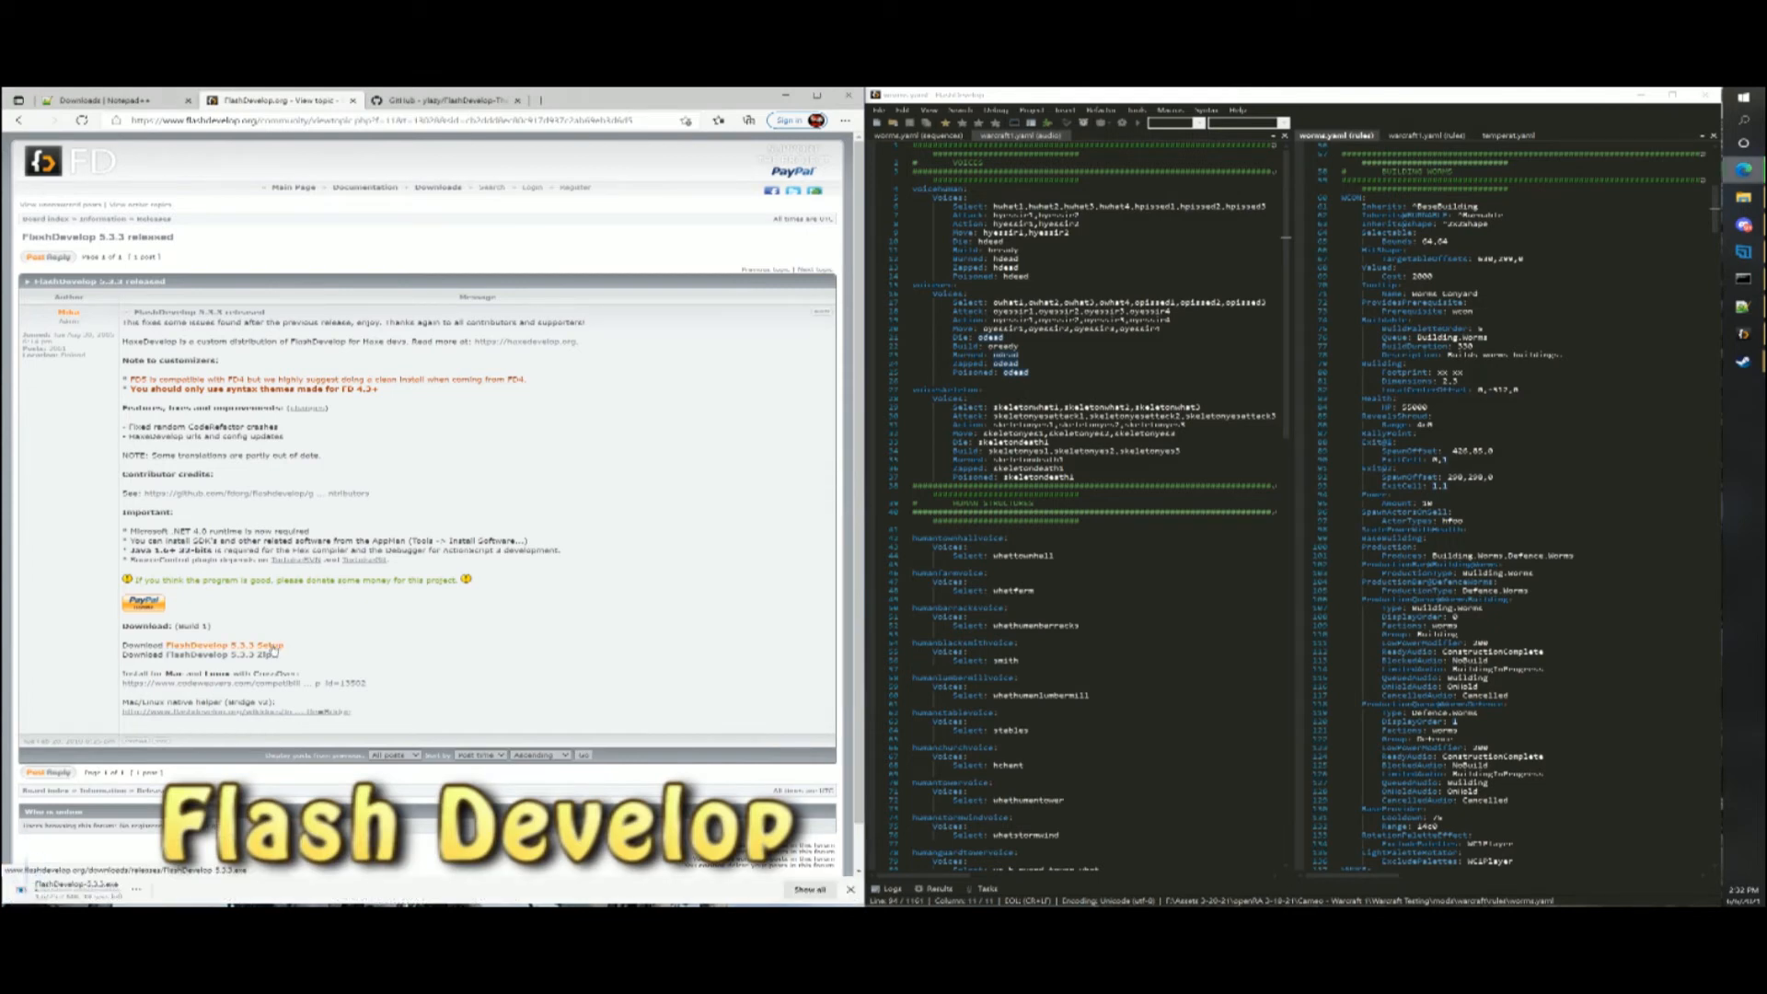
click(457, 99)
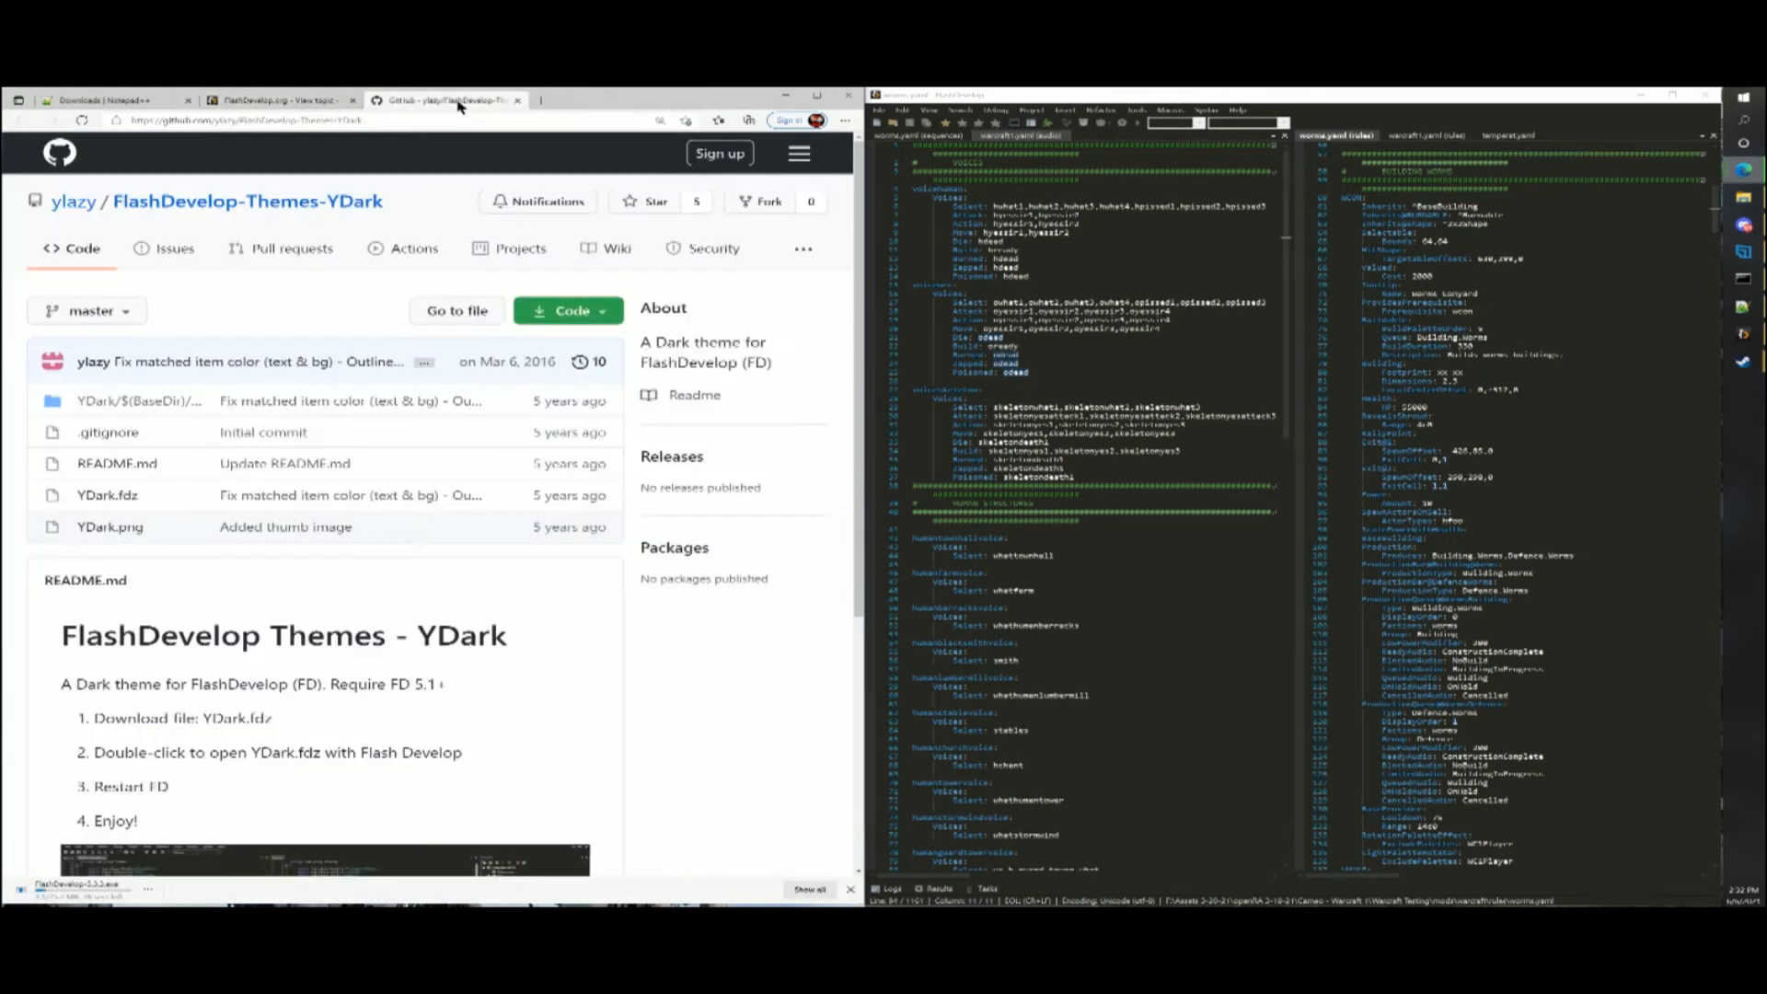
click(567, 310)
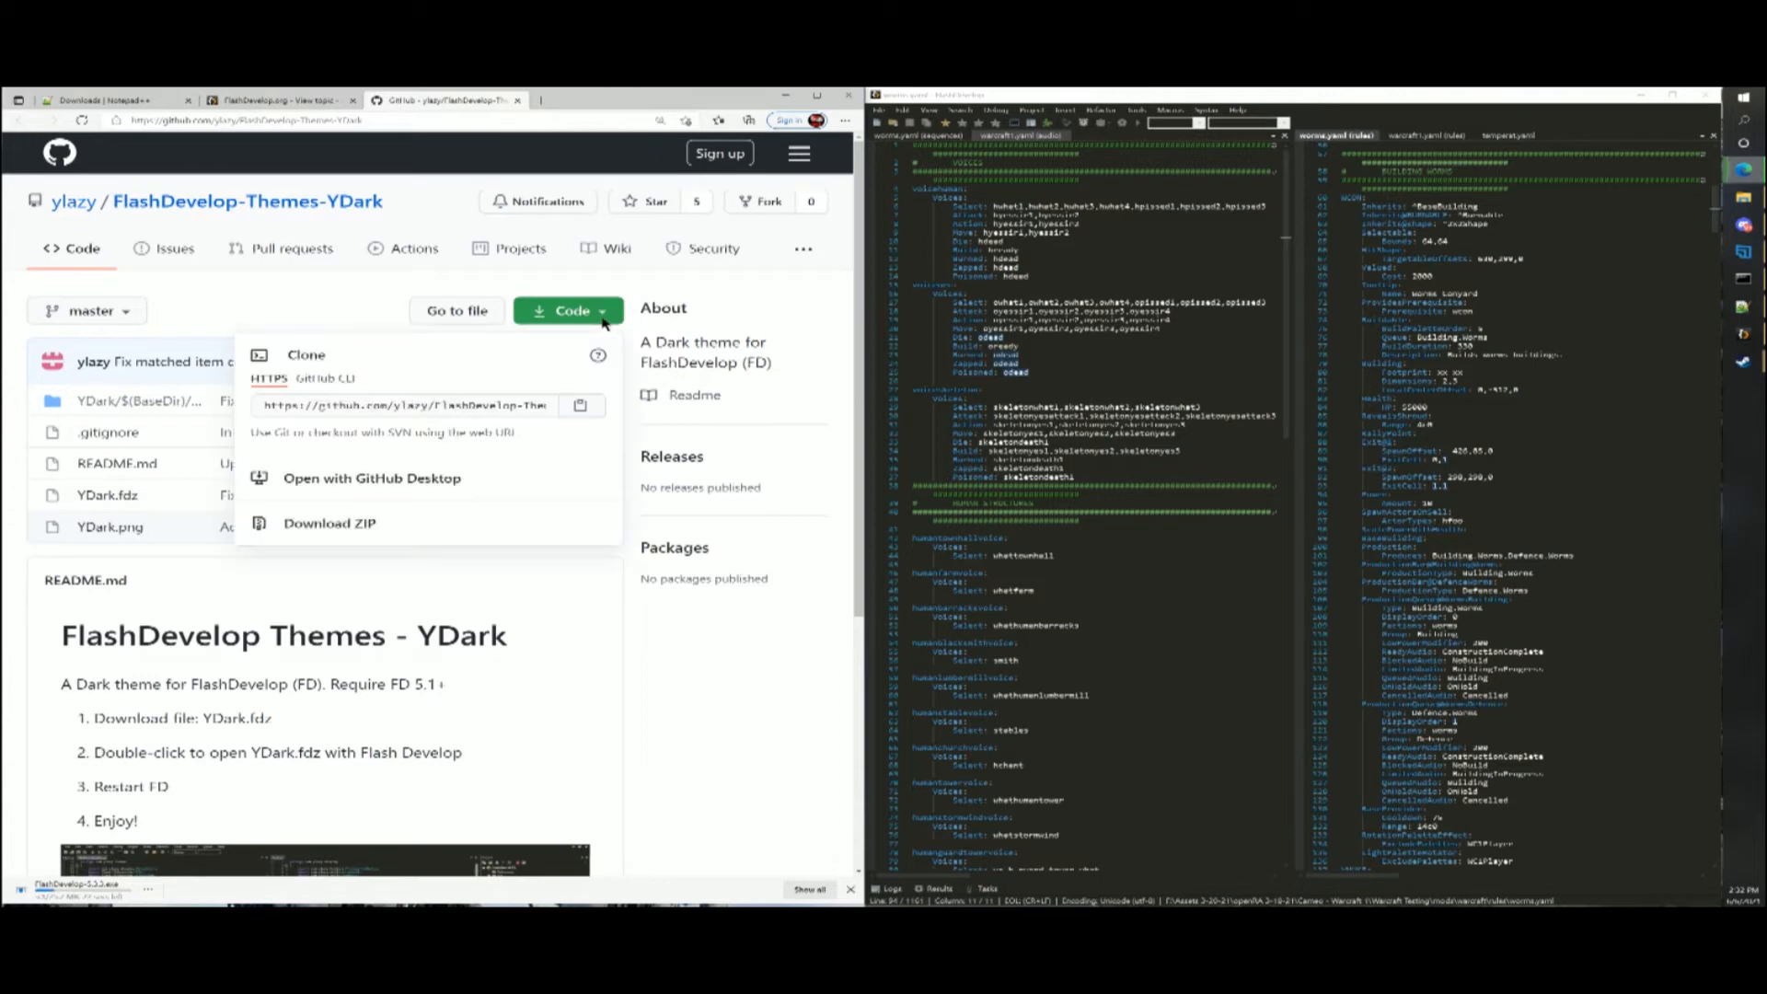
click(329, 523)
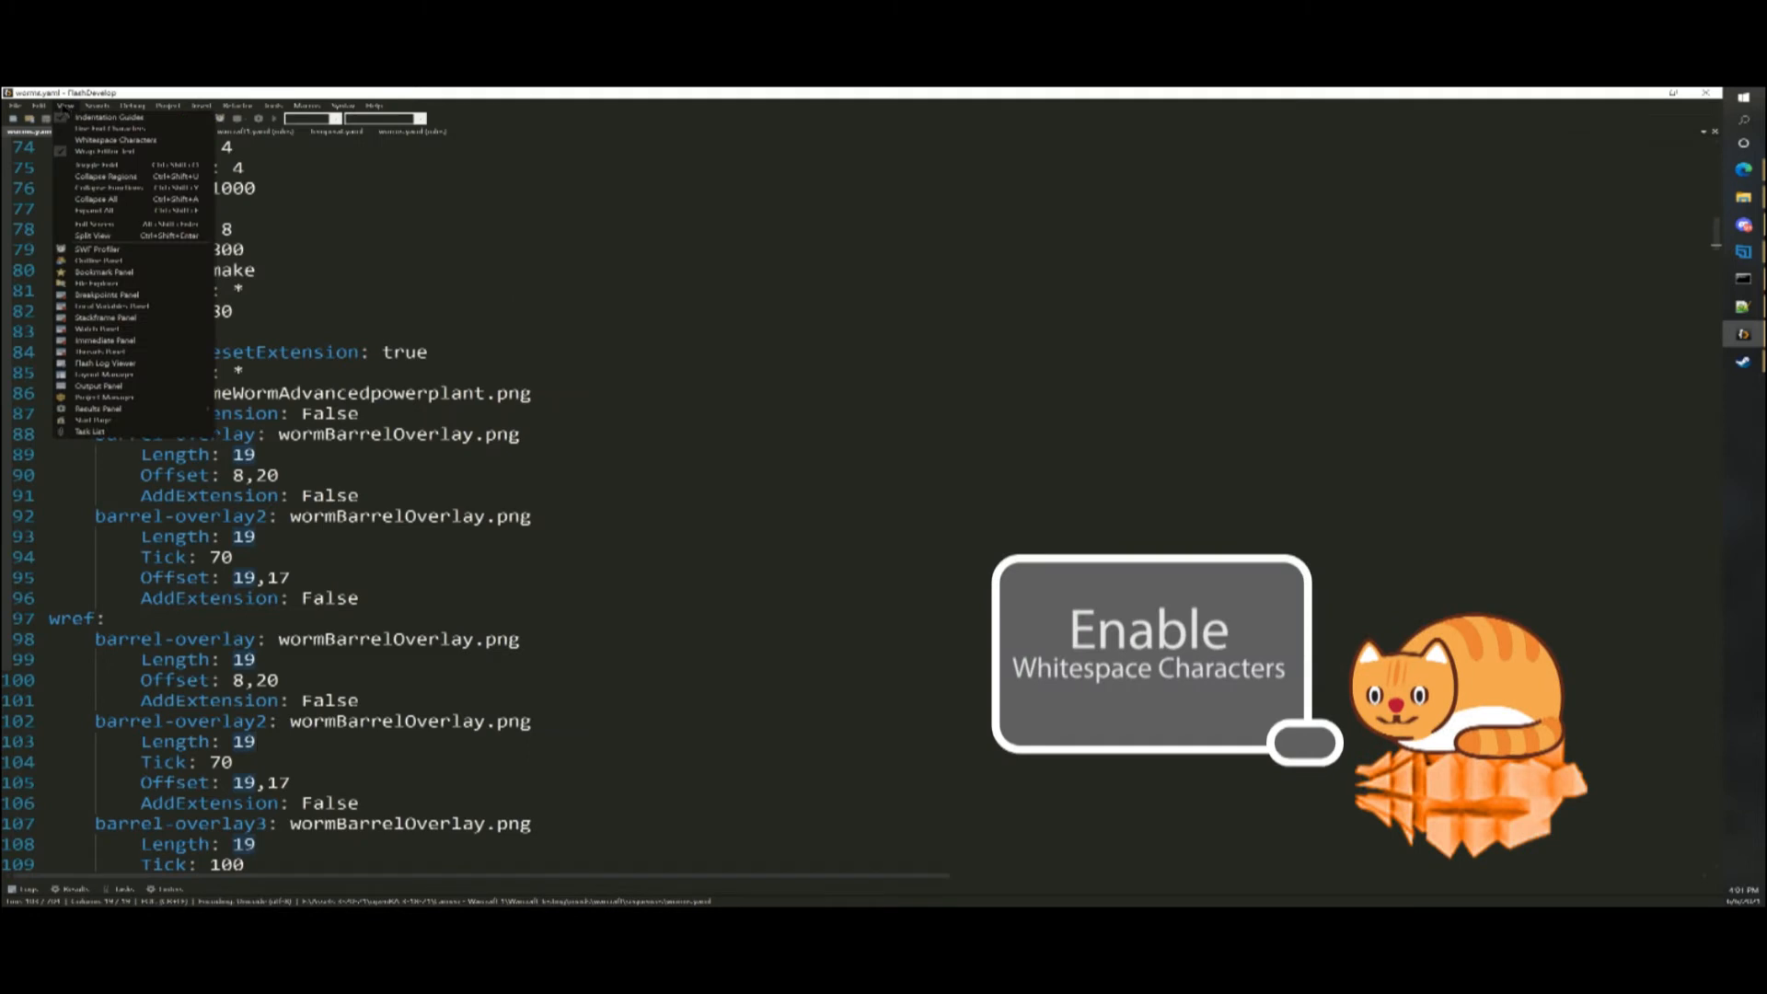
- Enable Whitespace Characters in the View menu for the open YAML rules file
click(123, 136)
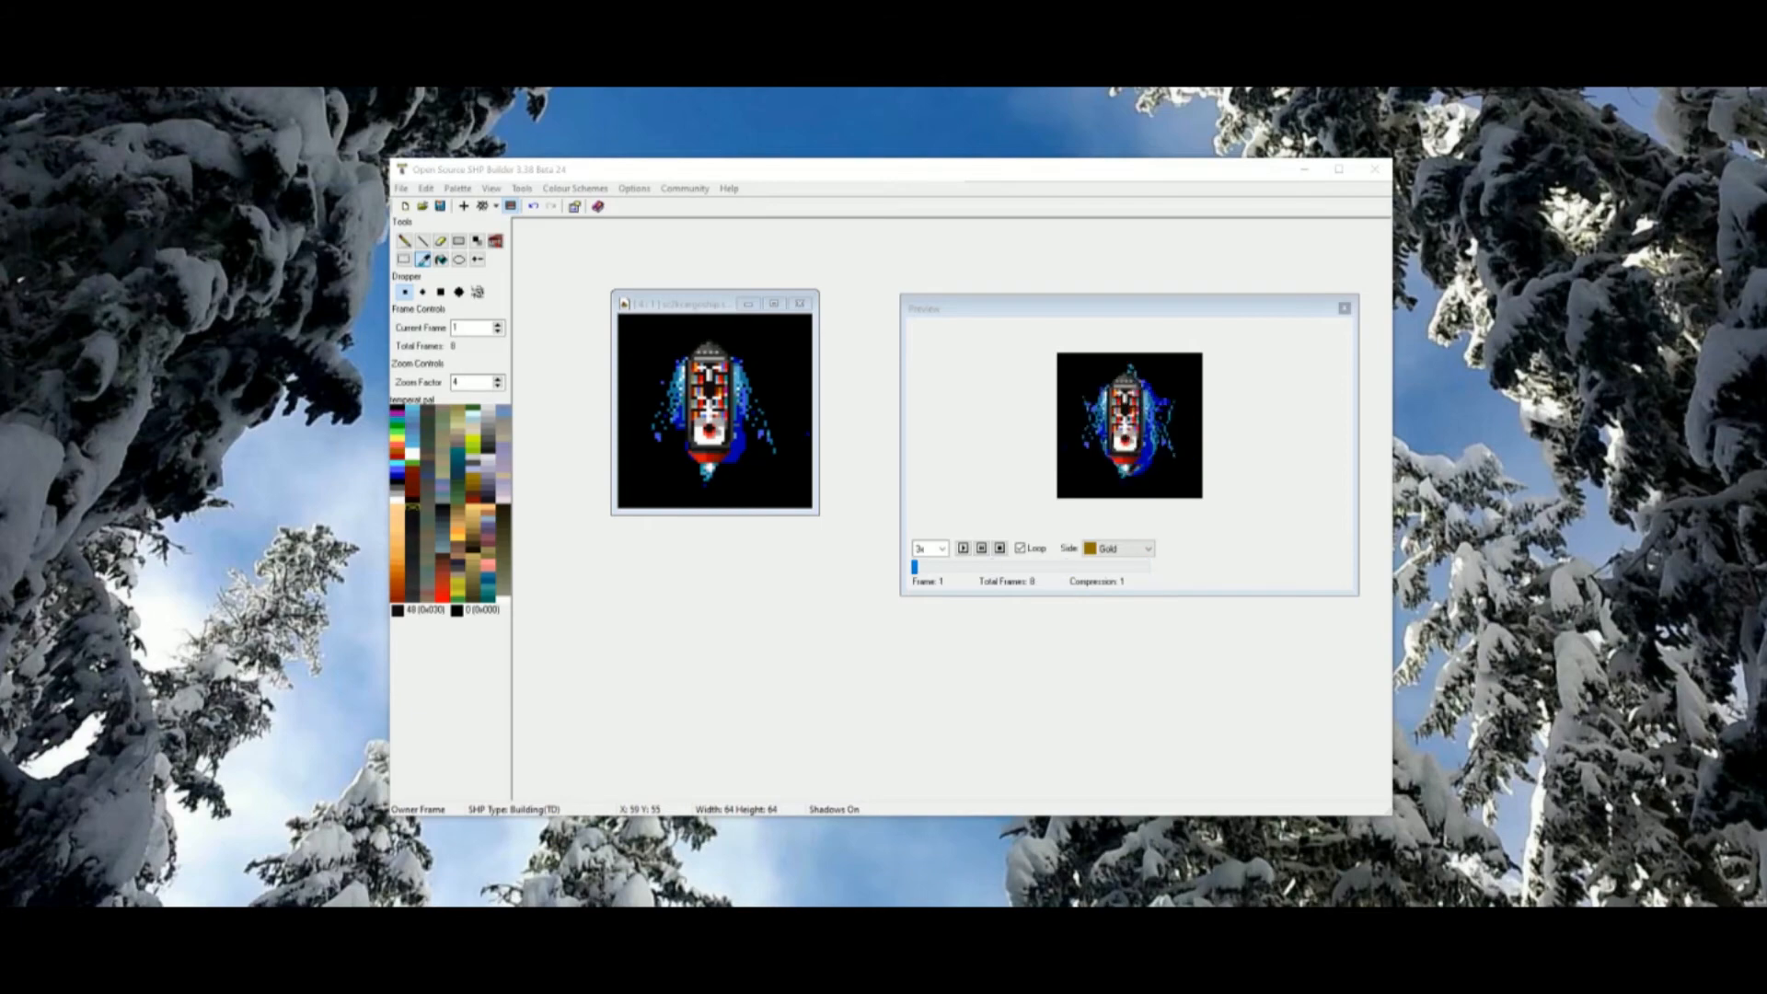
- Play the building sprite's animation in the Preview window
click(962, 547)
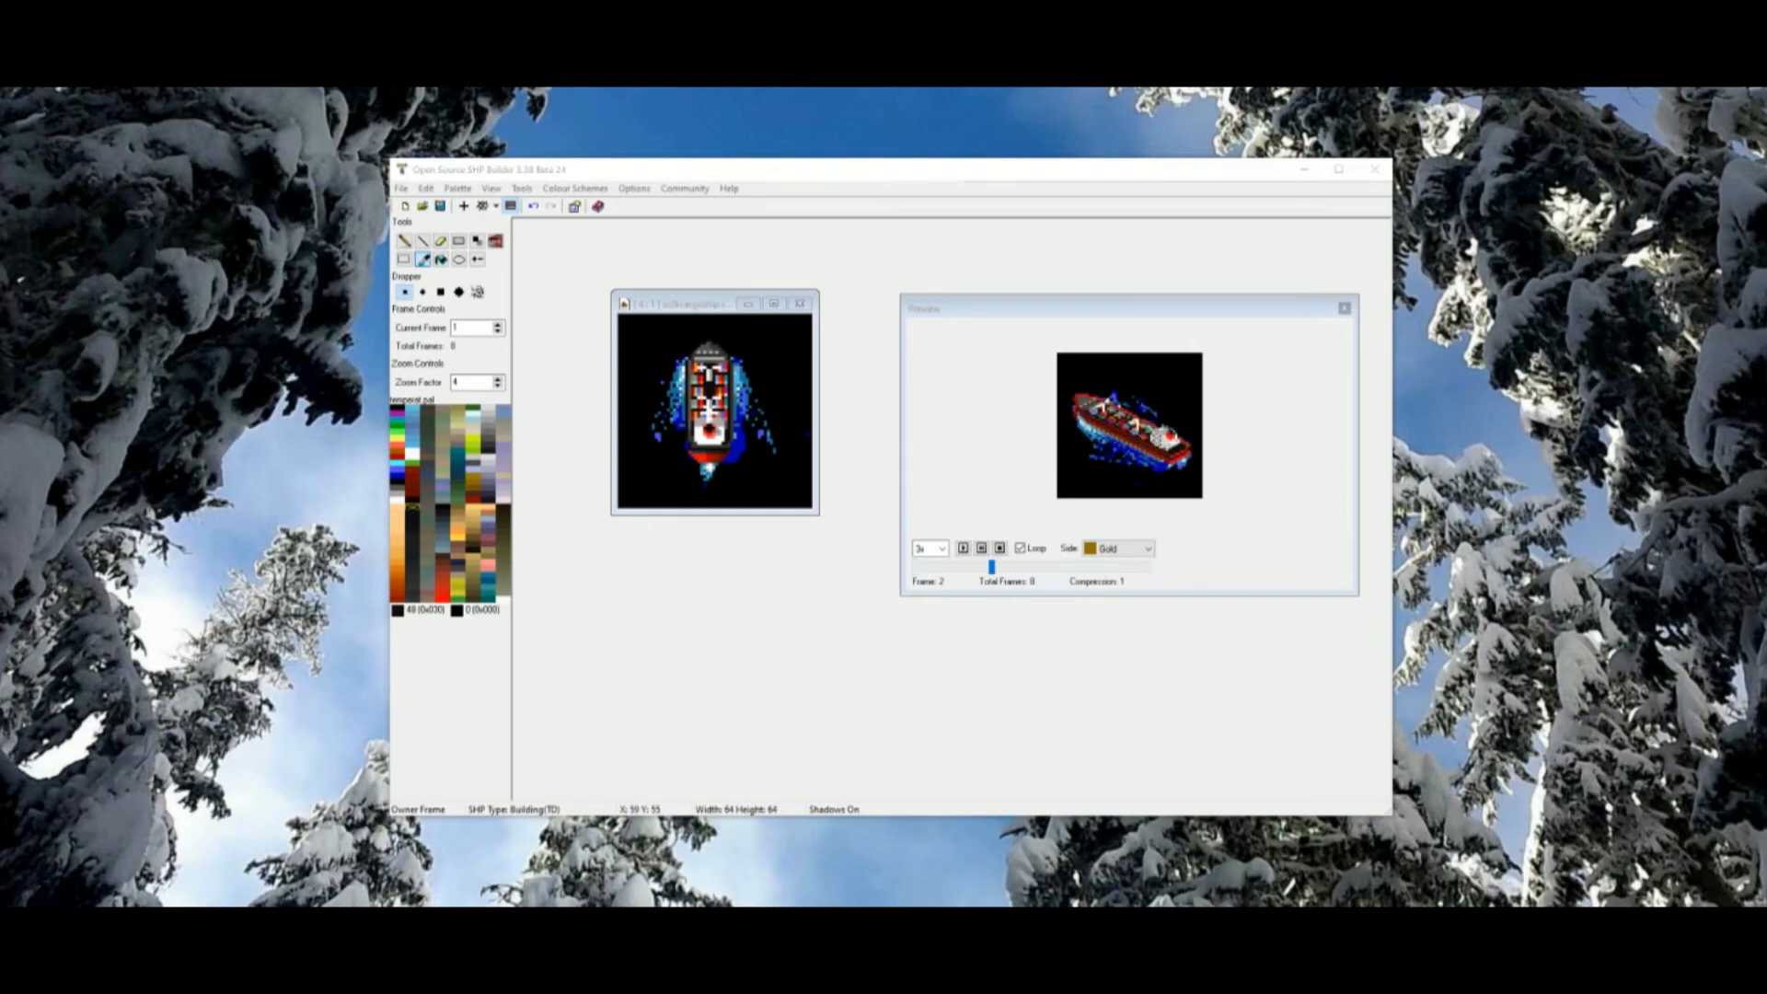